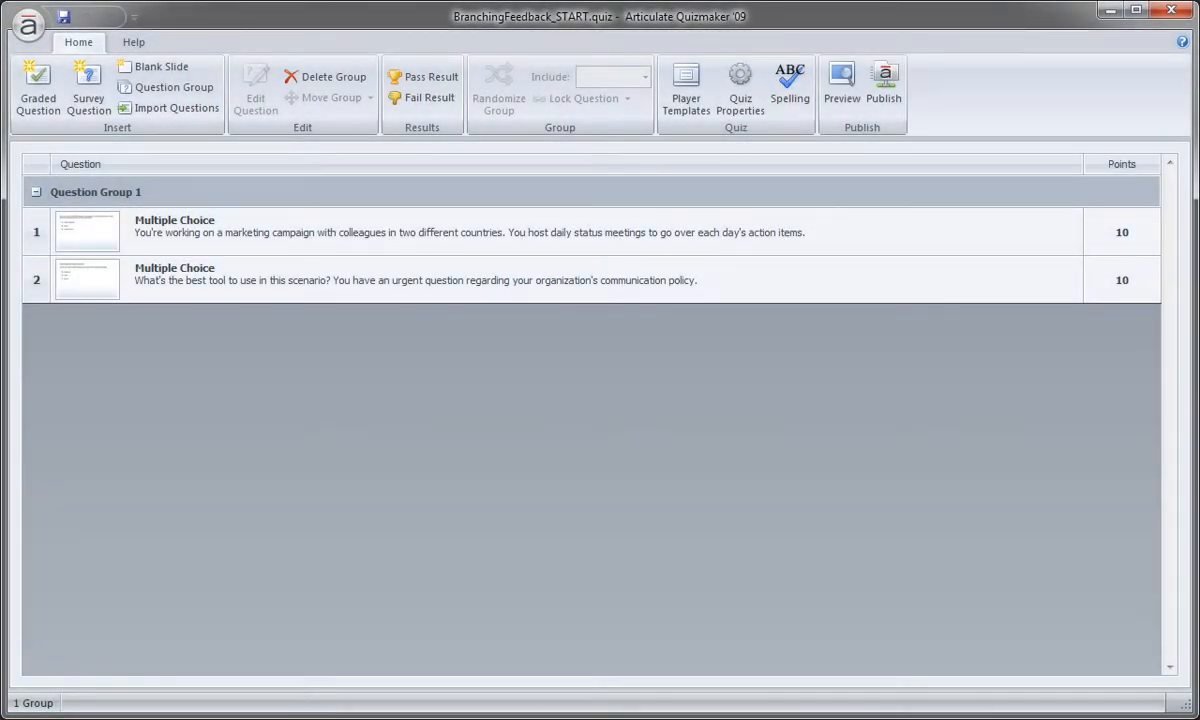
mouse_move(883, 261)
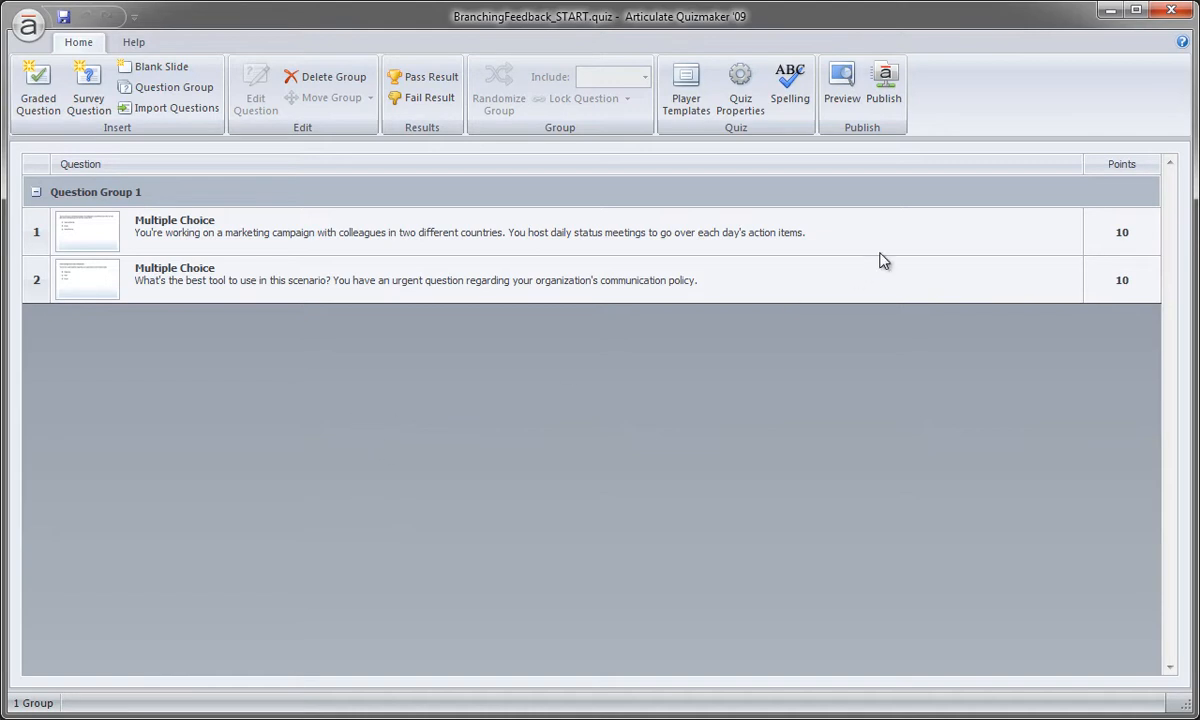
- Preview the quiz and submit 'Video conference' on question 1 to see the Incorrect feedback
left_click(841, 85)
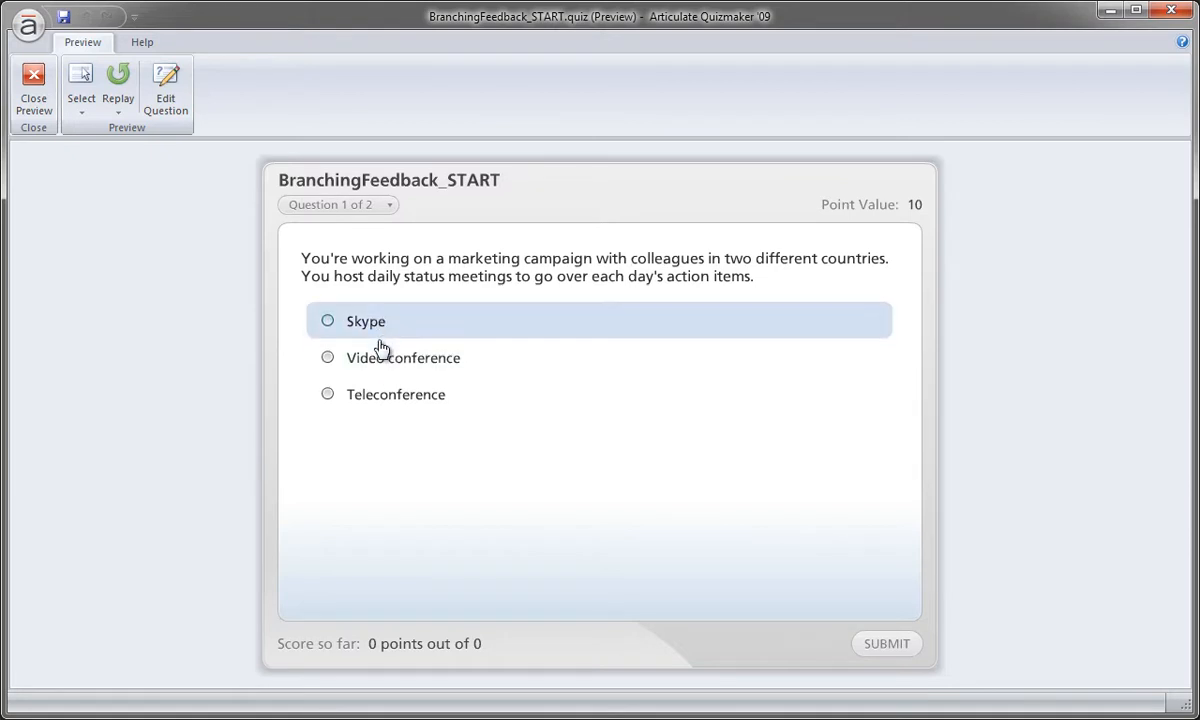
left_click(886, 643)
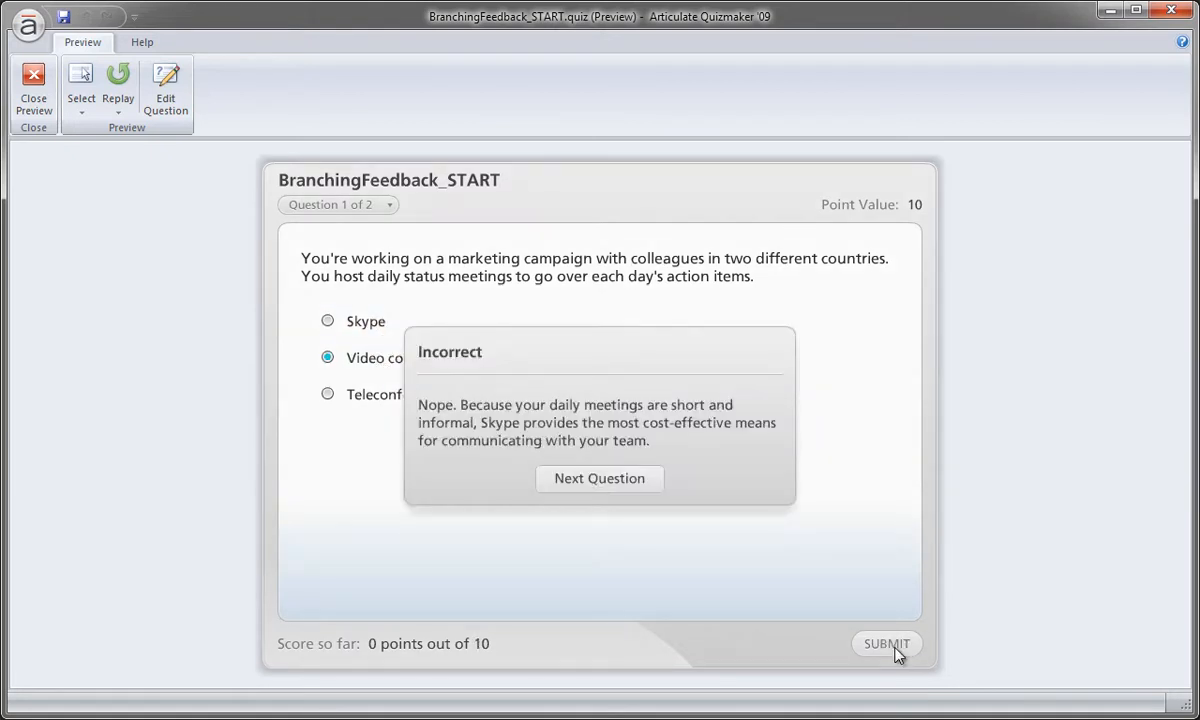
mouse_move(518, 418)
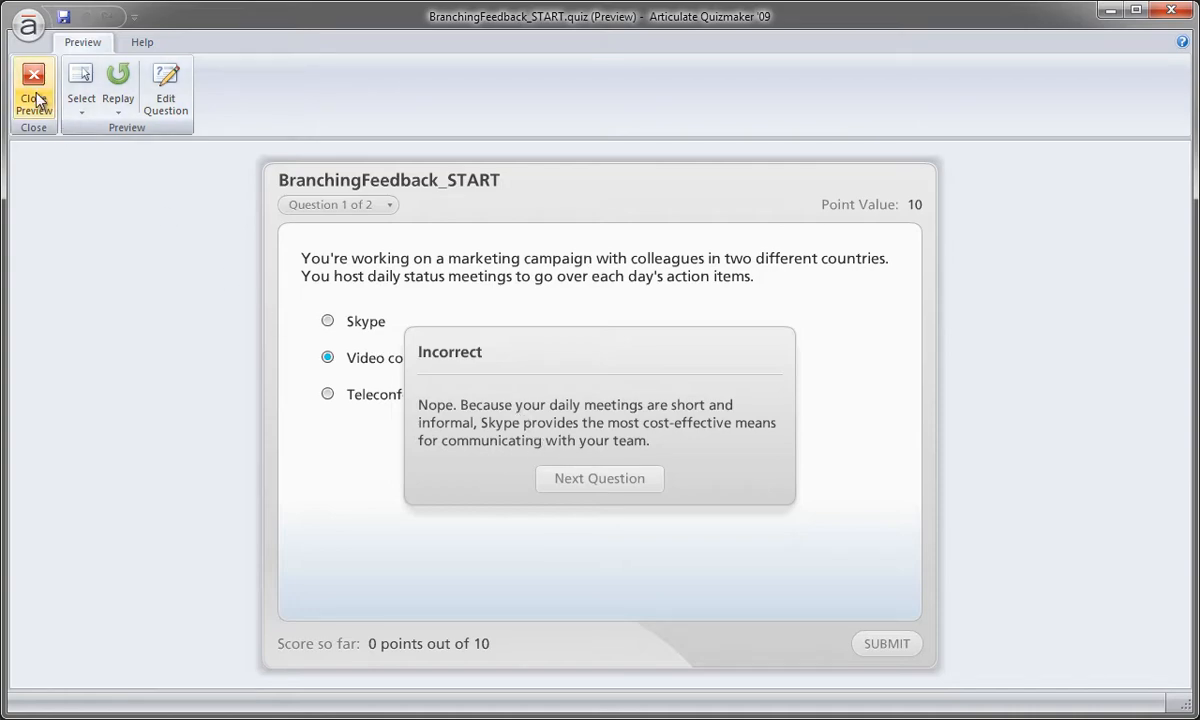
- Close the preview and display question 1 in Slide View for editing
left_click(33, 90)
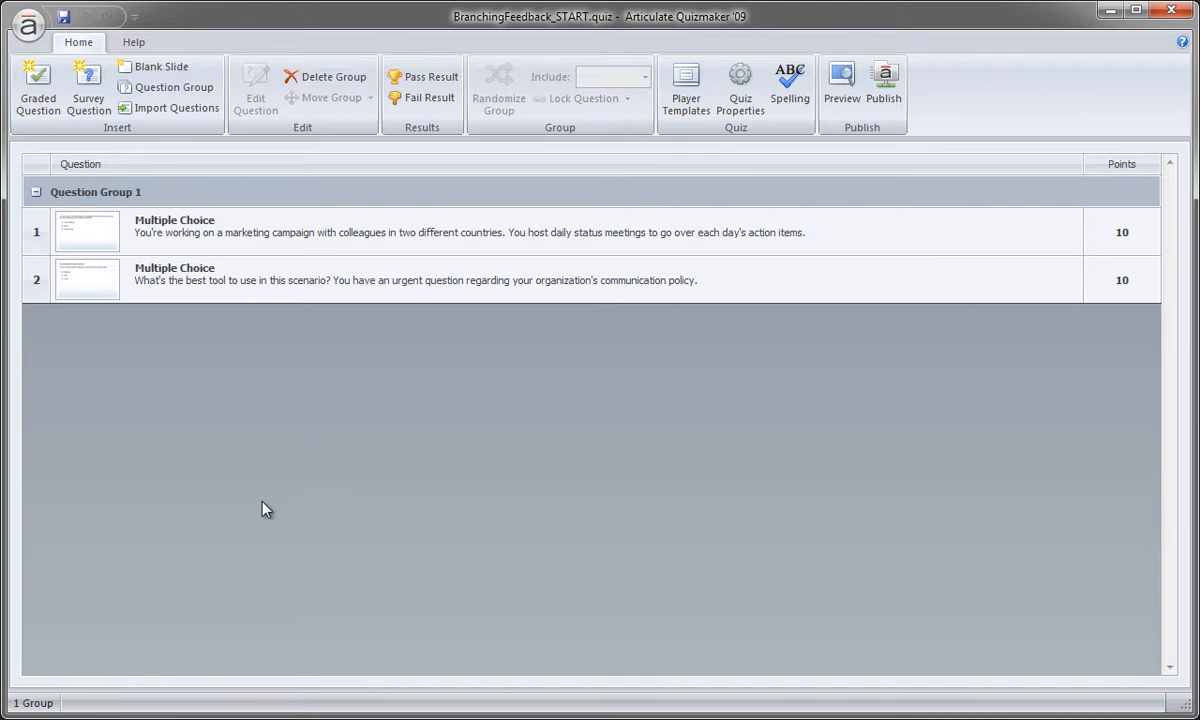
mouse_move(118, 295)
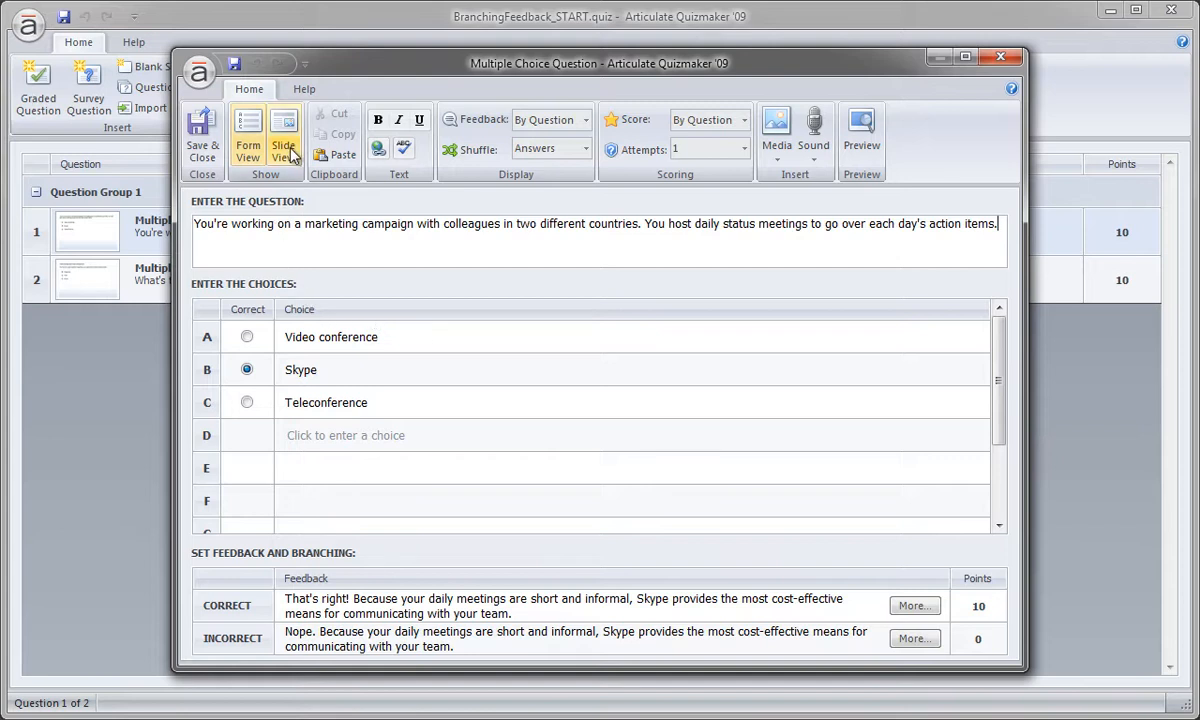
mouse_move(284, 140)
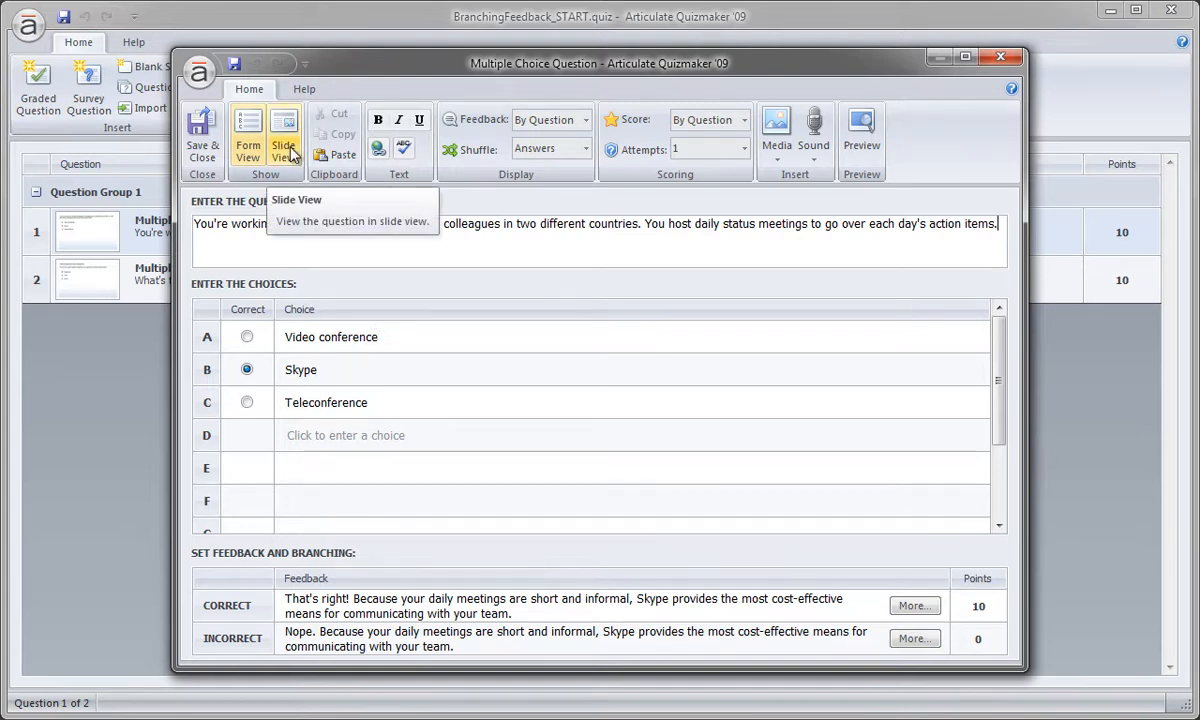
left_click(283, 140)
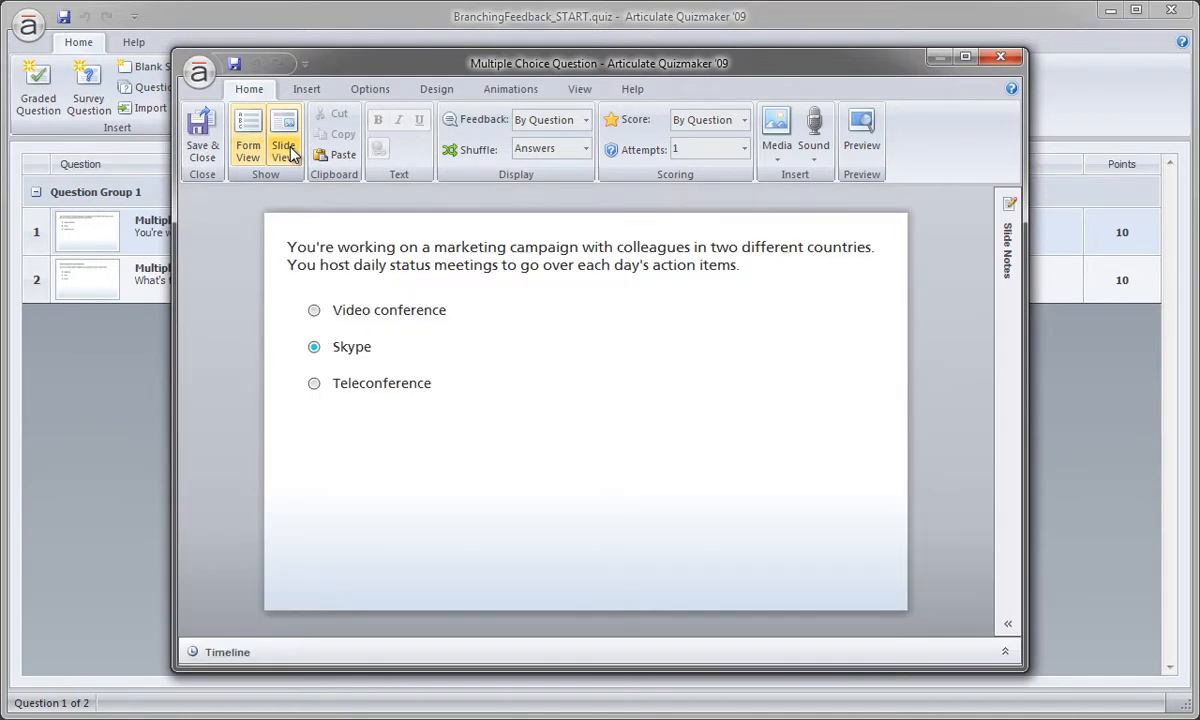
left_click(284, 140)
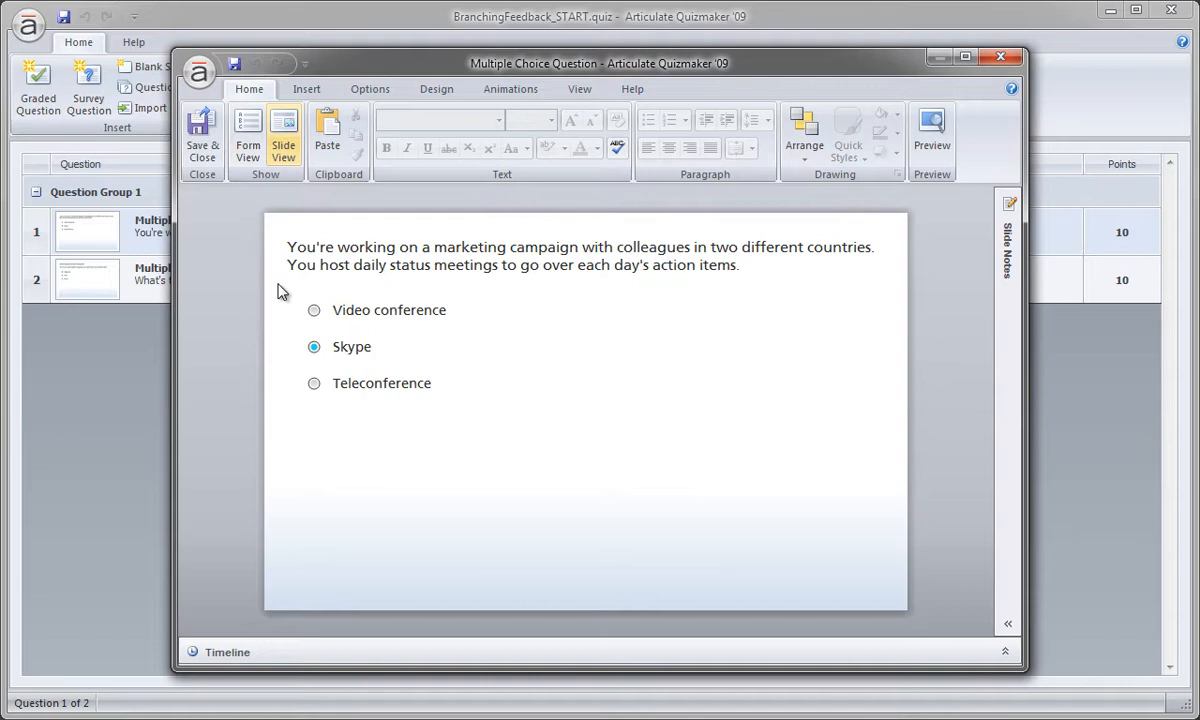
- Set the slide background to a blurred living-room photo from the Images folder
right_click(280, 295)
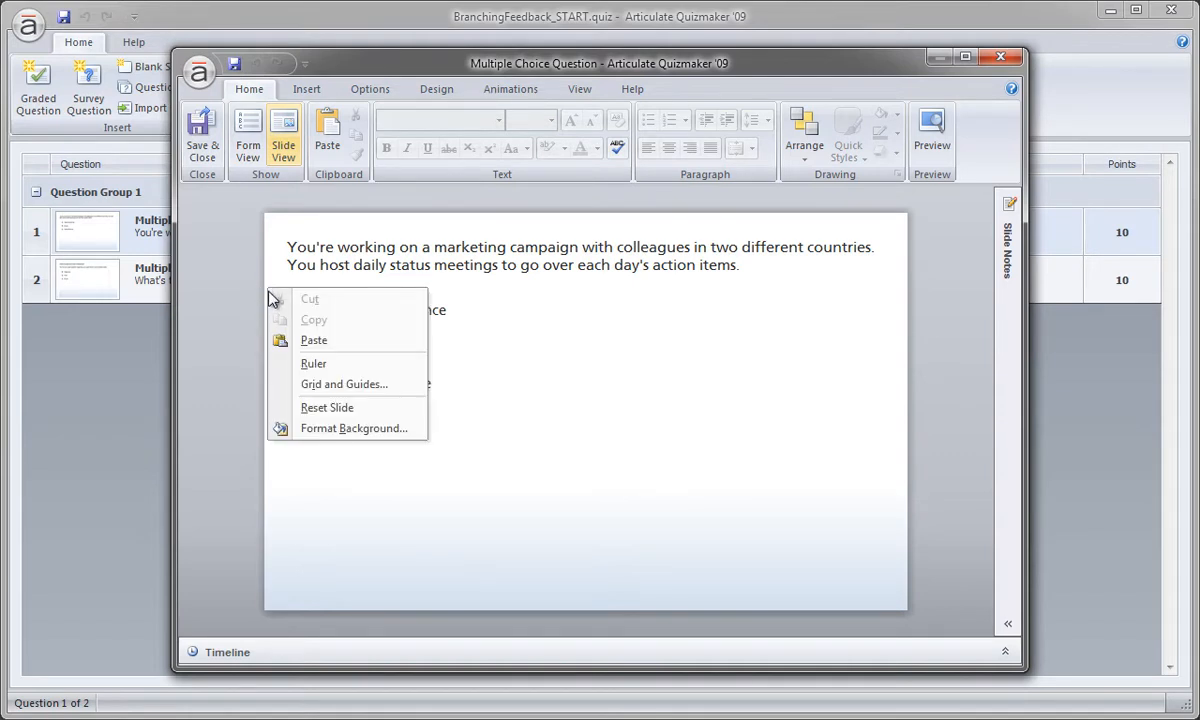
mouse_move(354, 428)
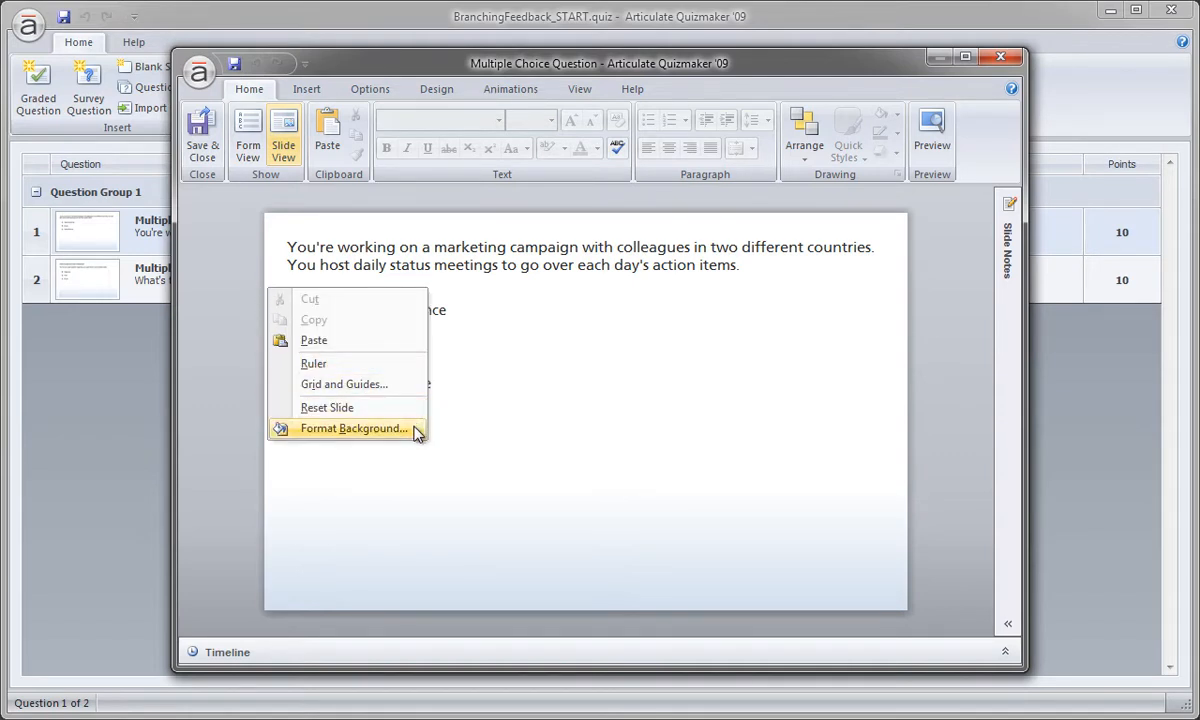
left_click(351, 428)
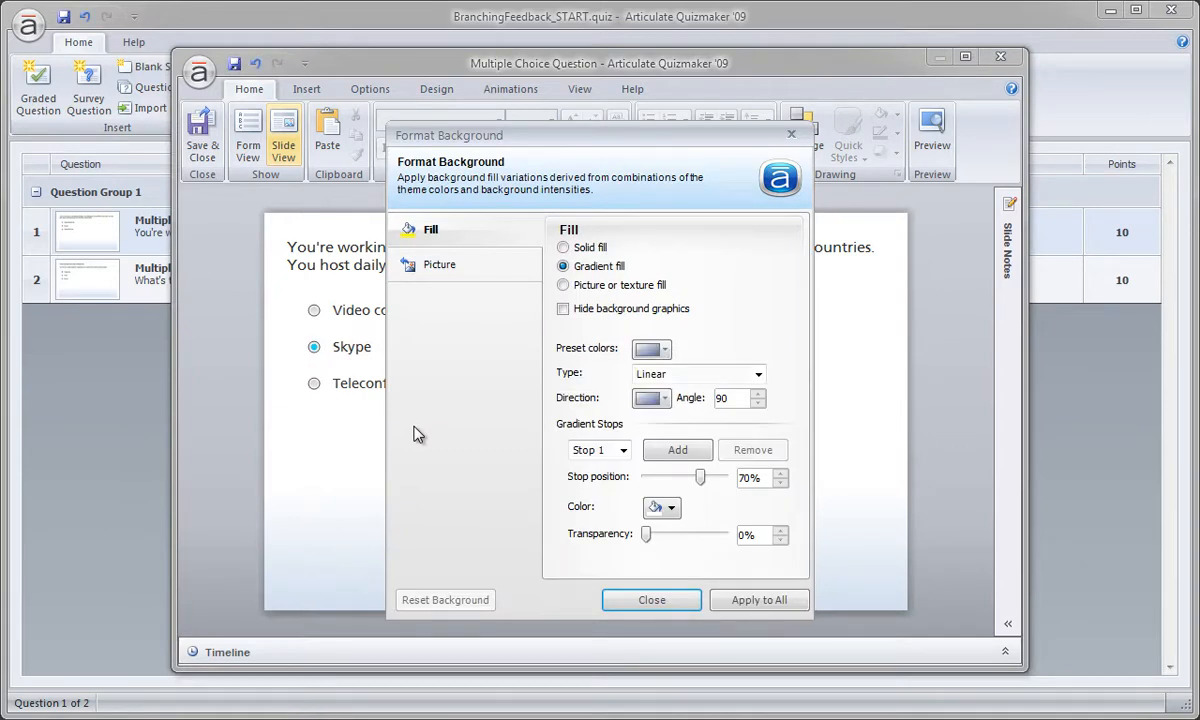
mouse_move(440, 255)
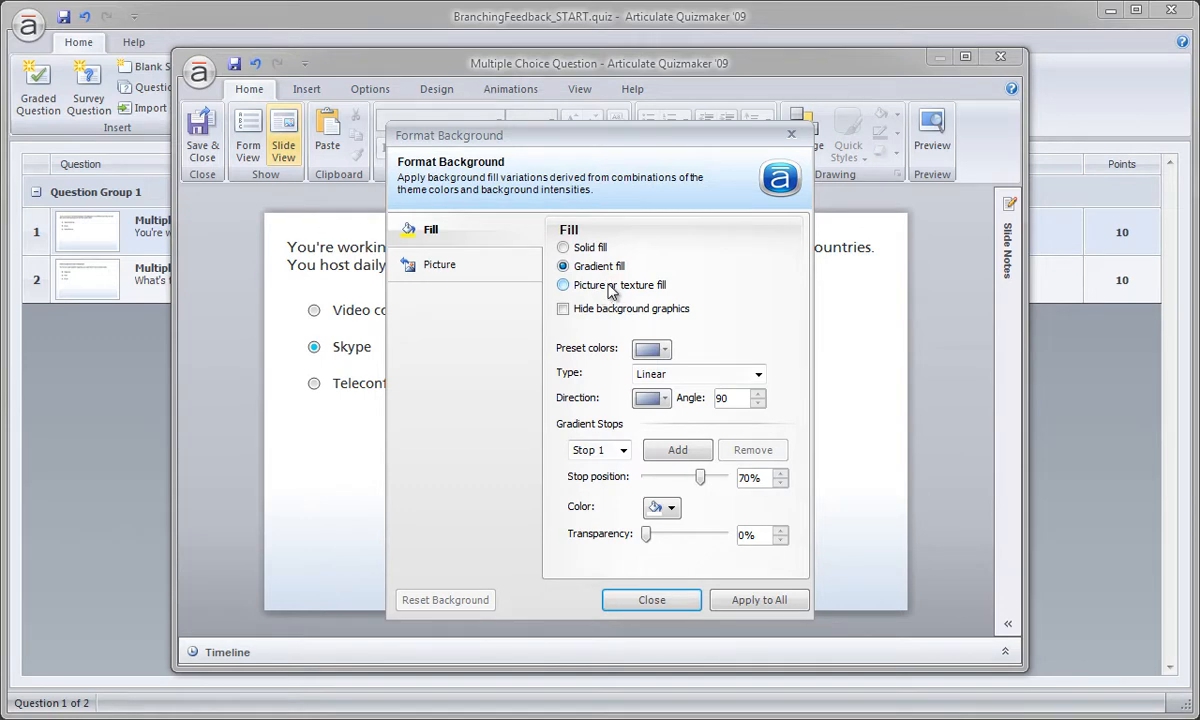
left_click(563, 285)
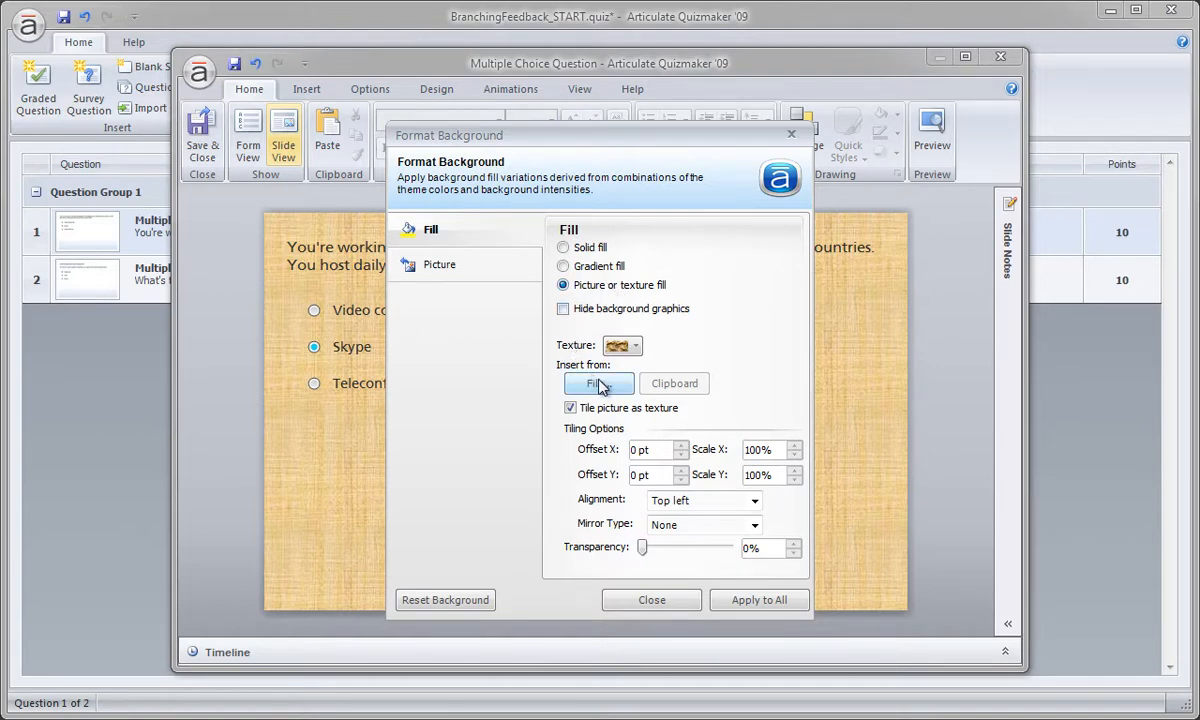
left_click(598, 383)
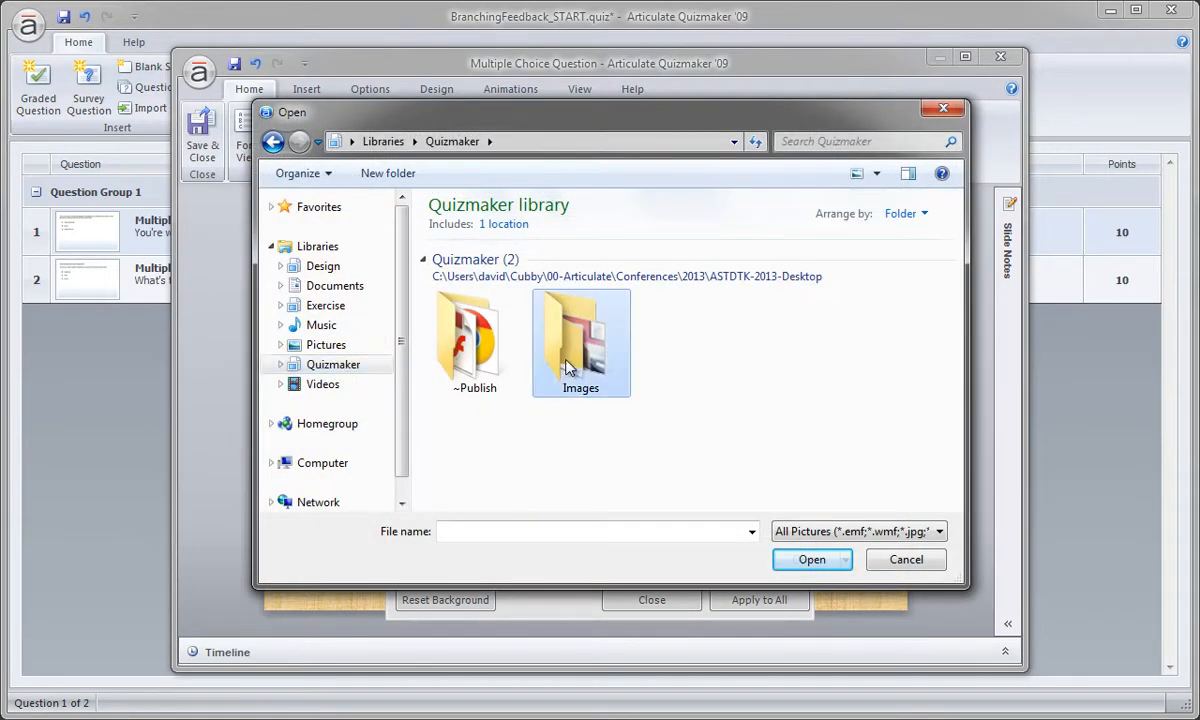
double_click(580, 340)
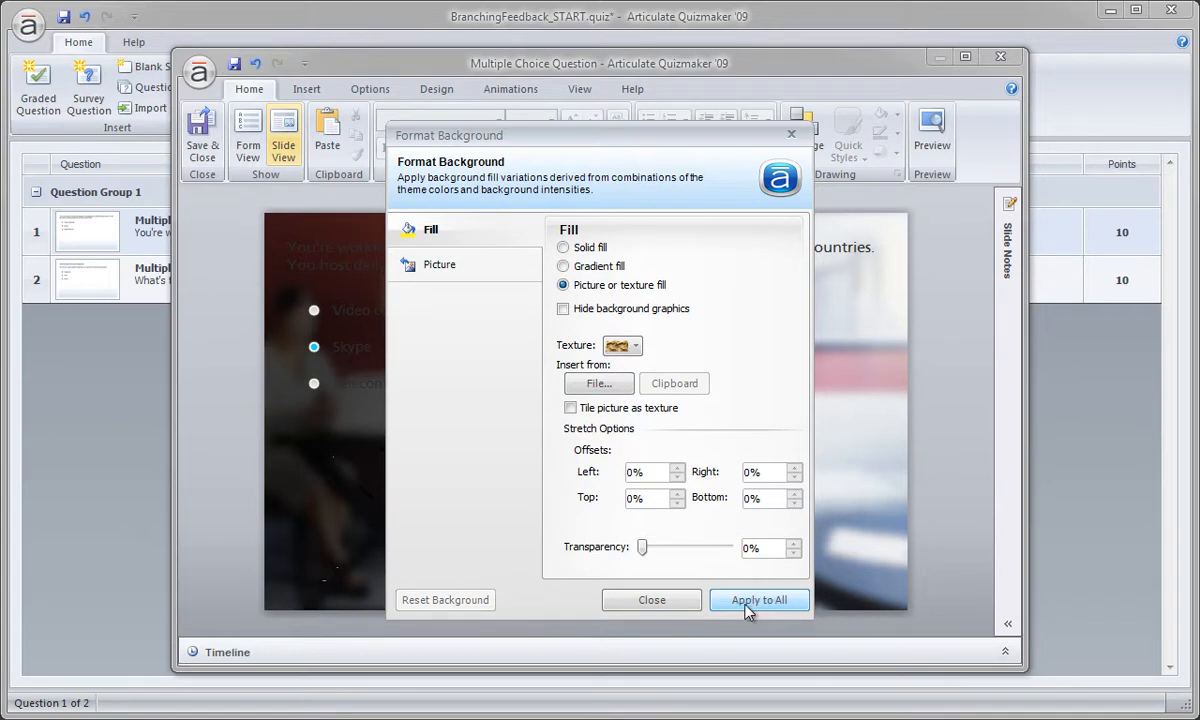
mouse_move(651, 600)
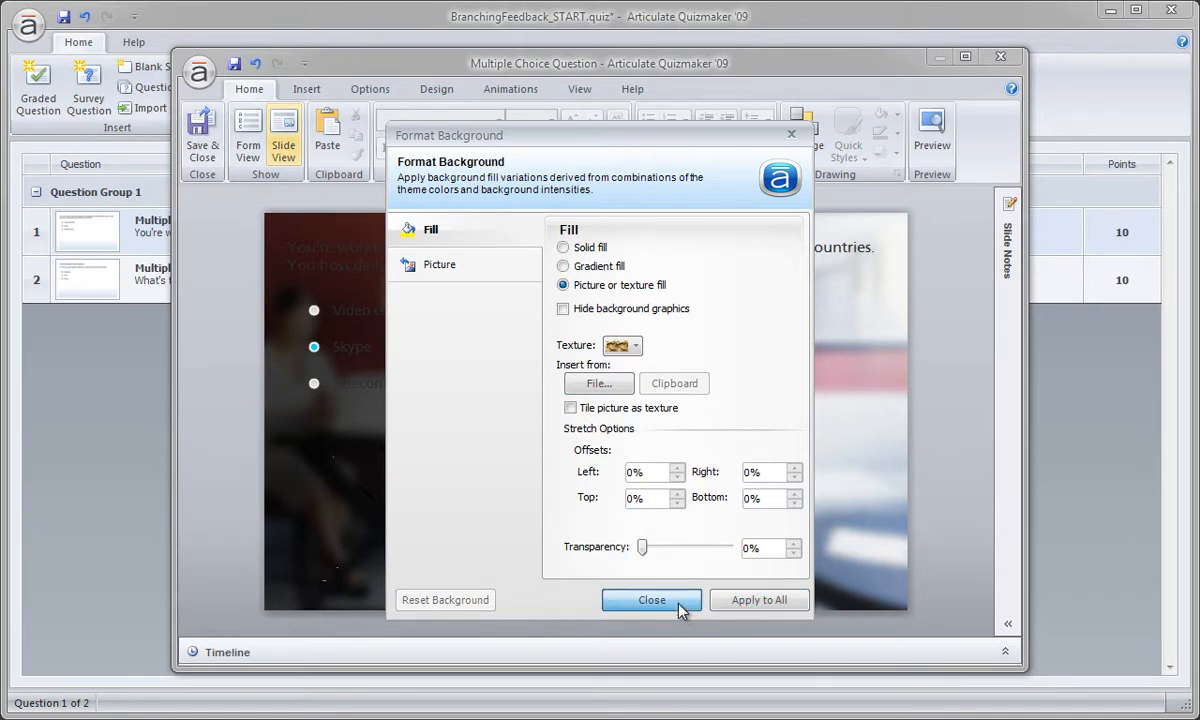
left_click(651, 600)
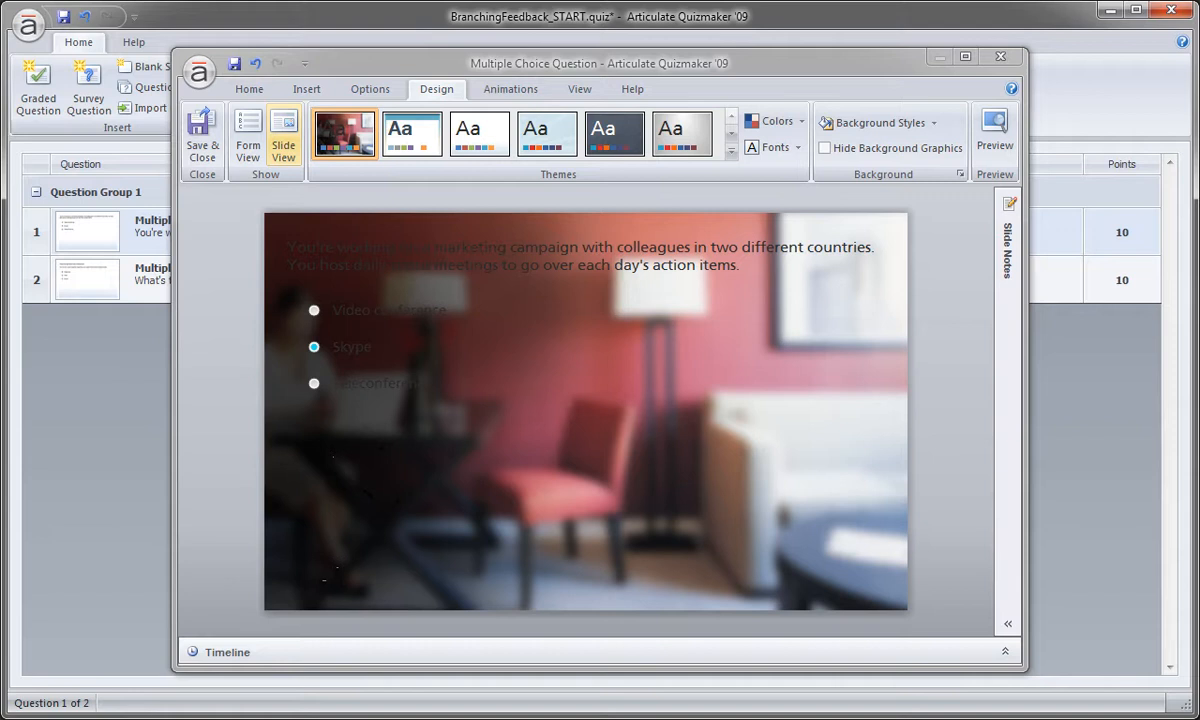
mouse_move(320, 337)
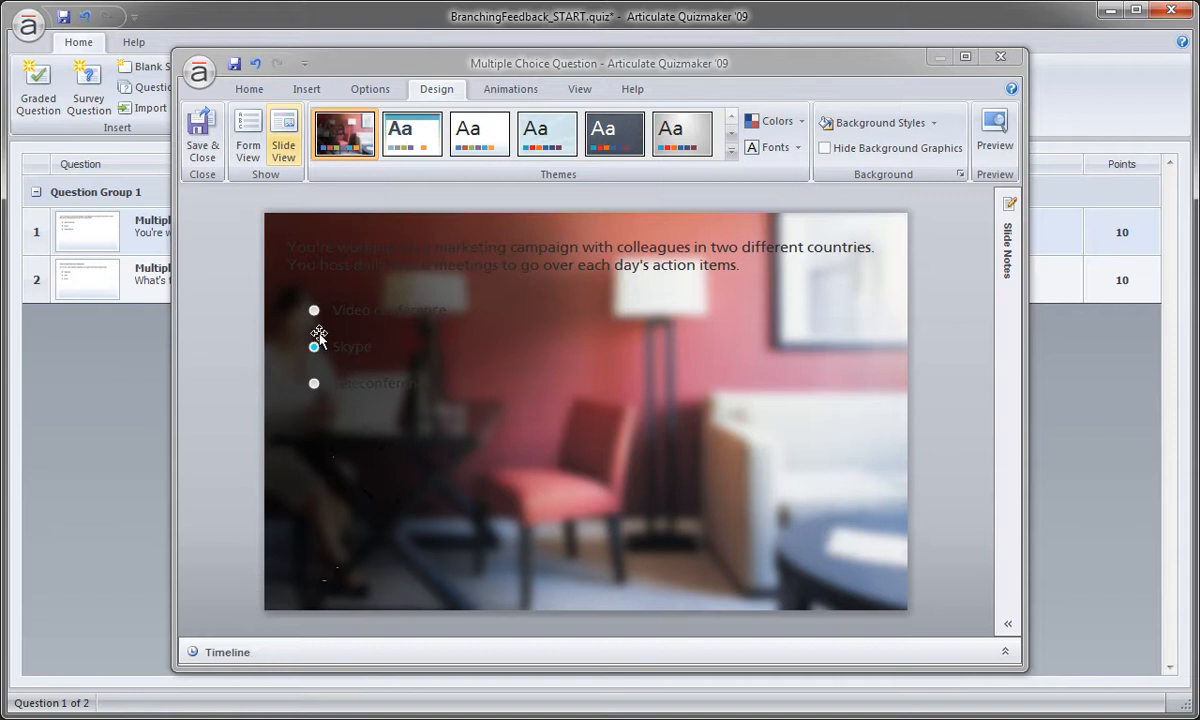
- Change the question title's font colour to off-white against the photo background
left_click(390, 309)
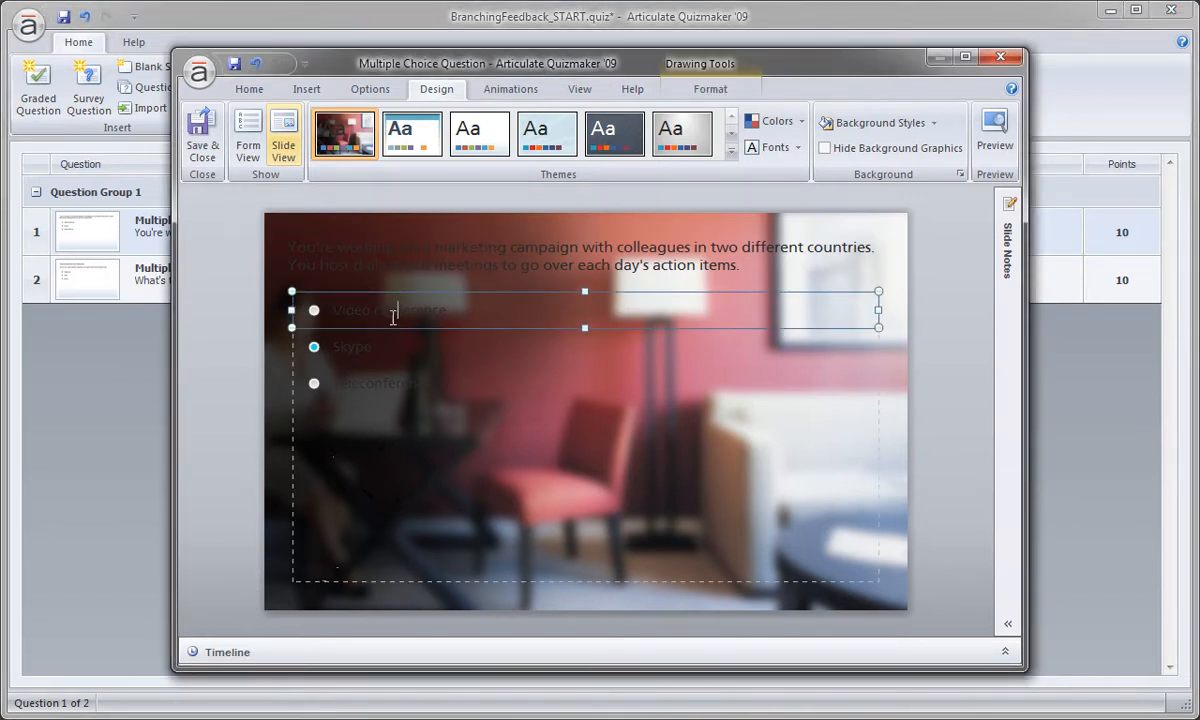
mouse_move(374, 350)
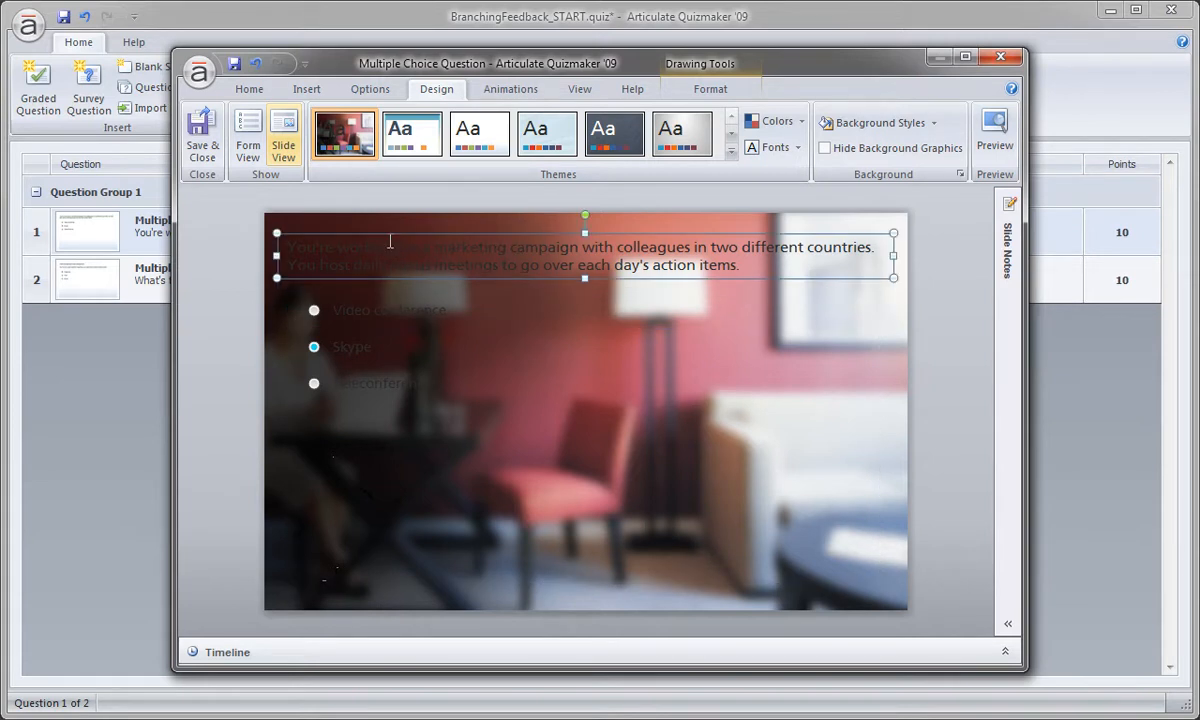
left_click(390, 310)
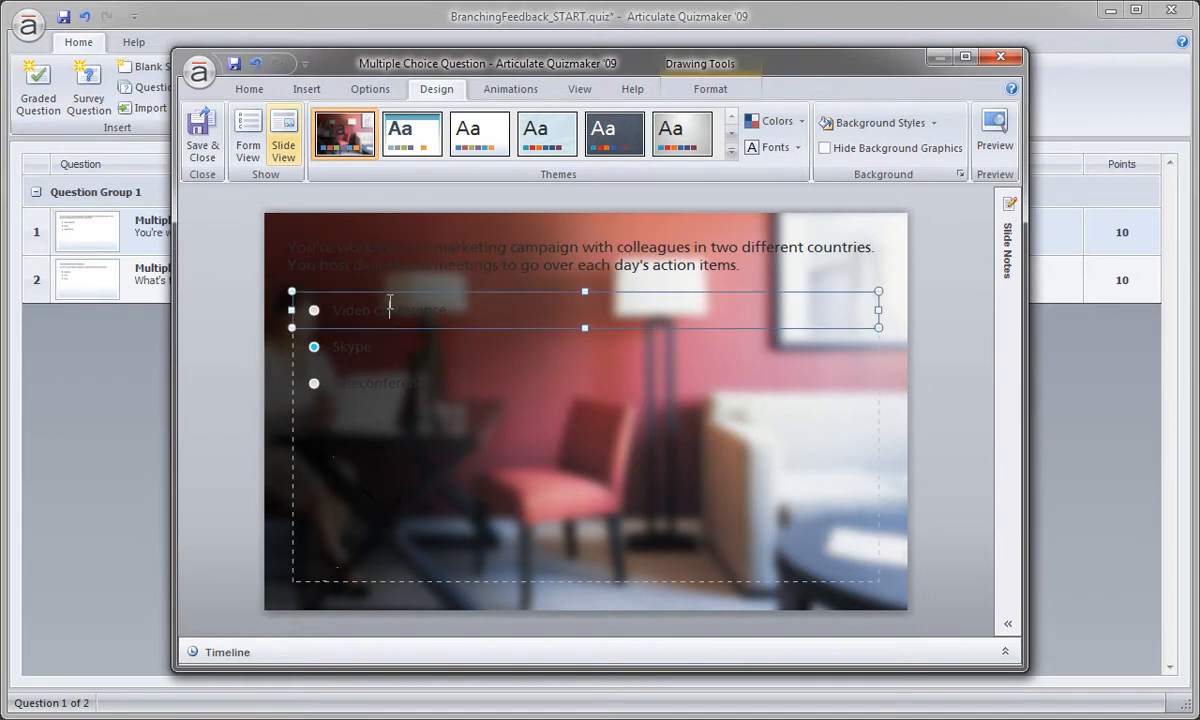
left_click(375, 383)
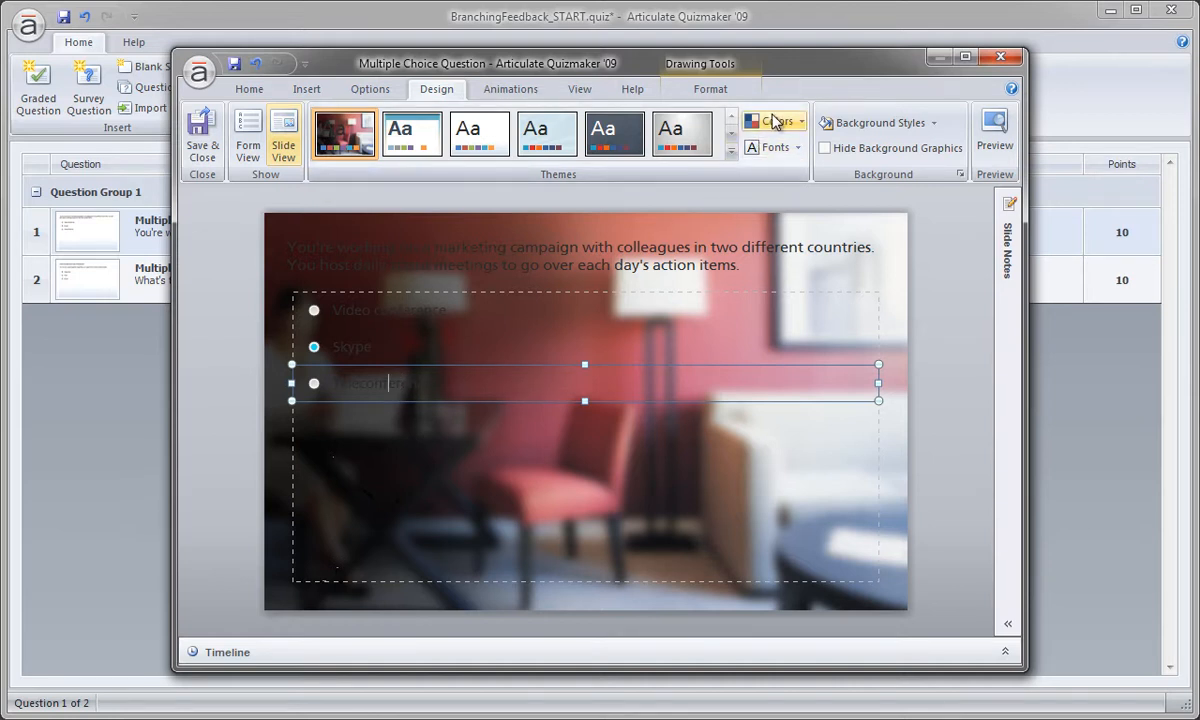
mouse_move(620, 240)
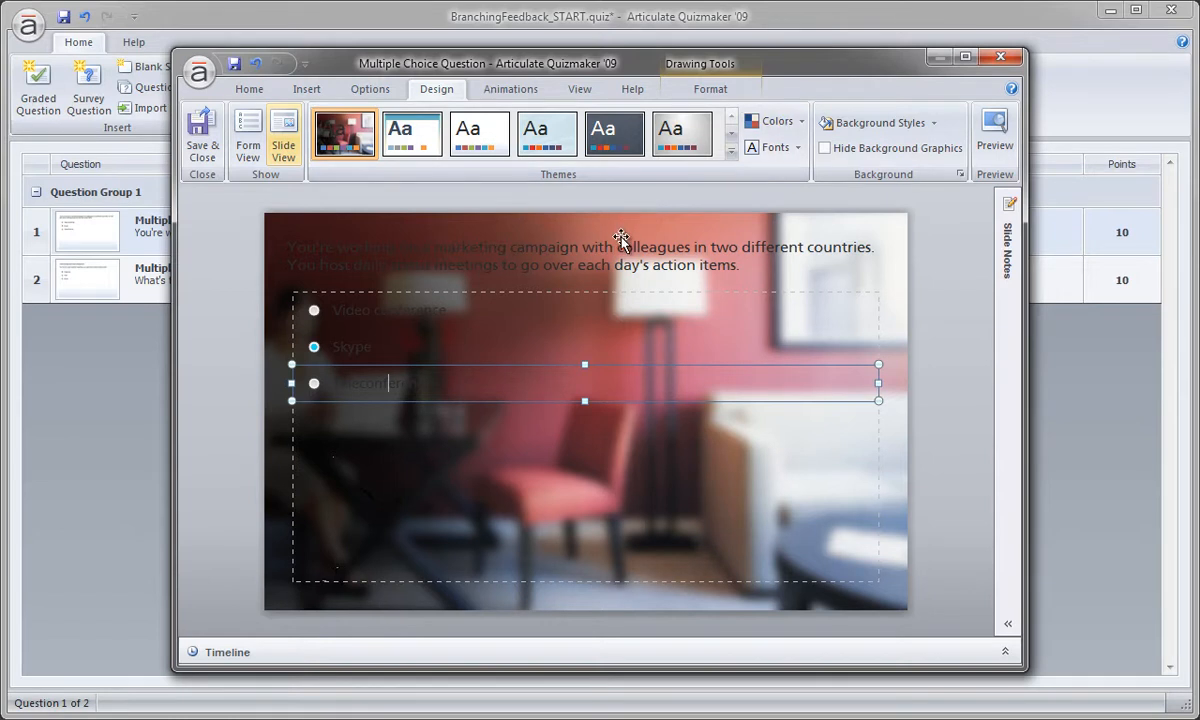
left_click(585, 255)
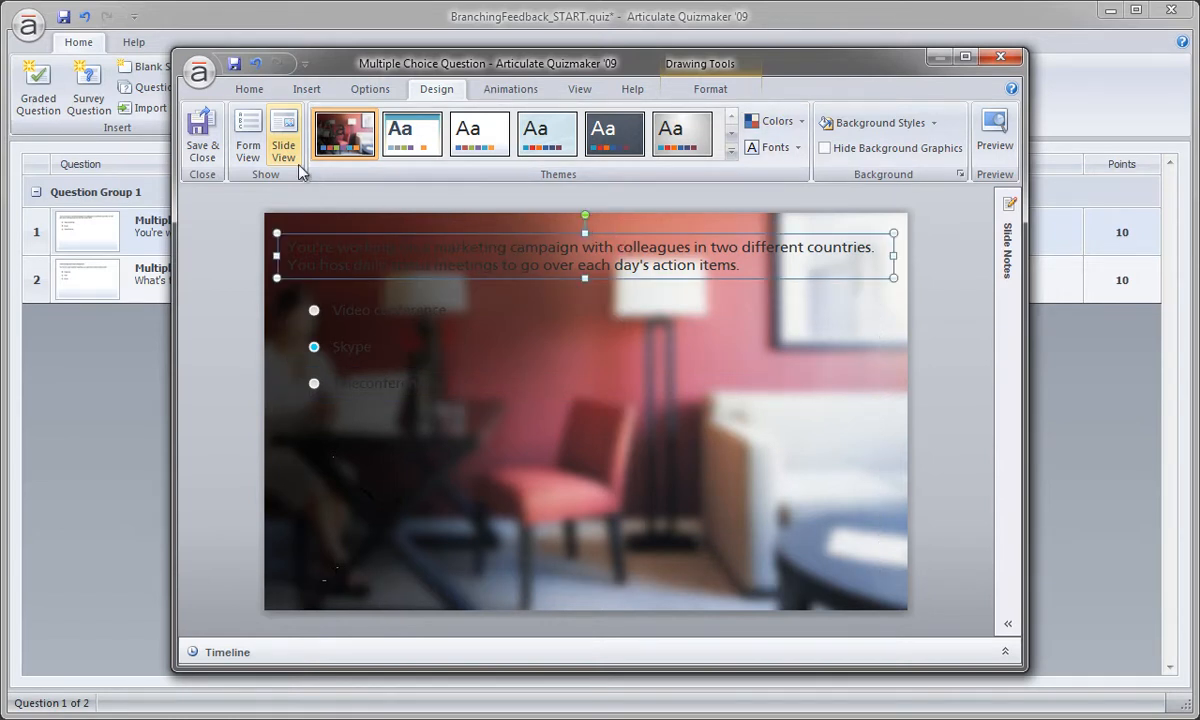
left_click(249, 89)
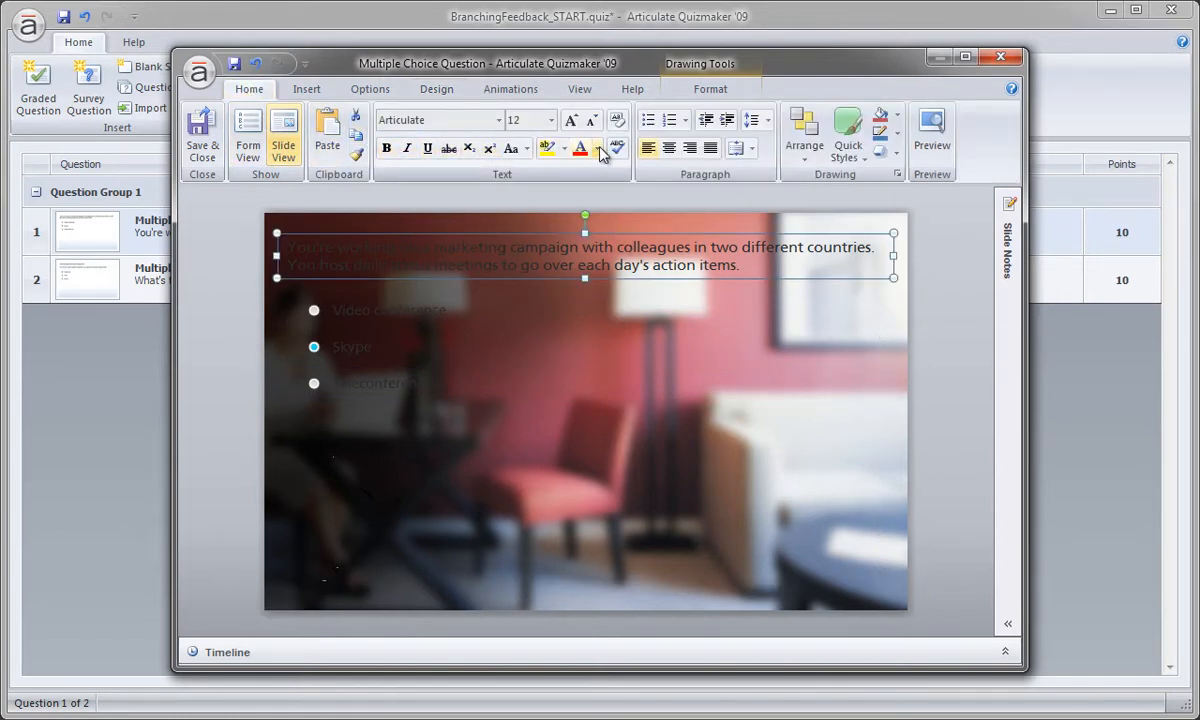
left_click(592, 148)
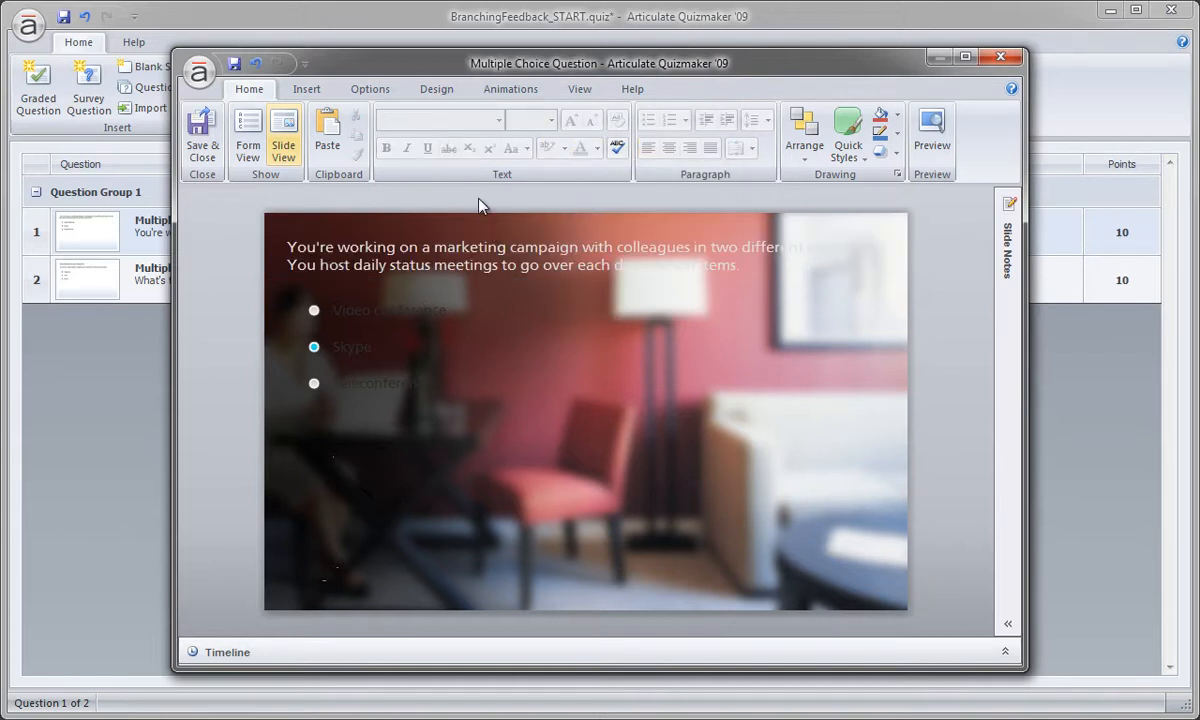
left_click(388, 309)
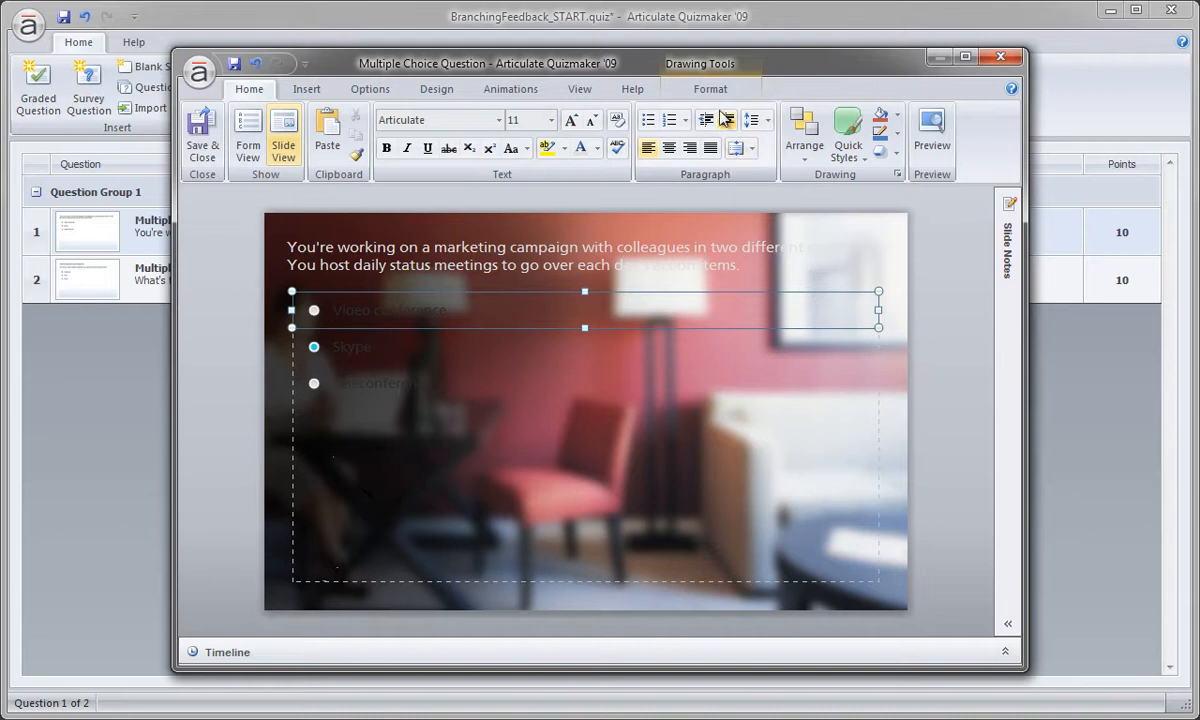
left_click(436, 89)
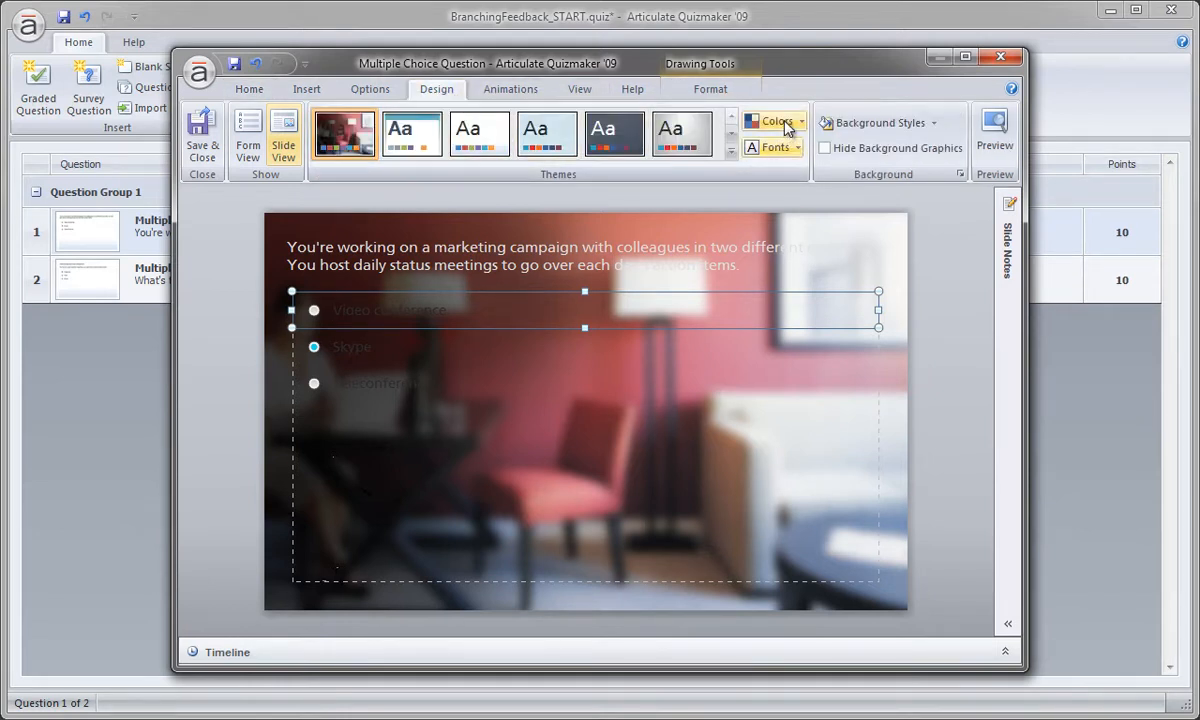
left_click(777, 122)
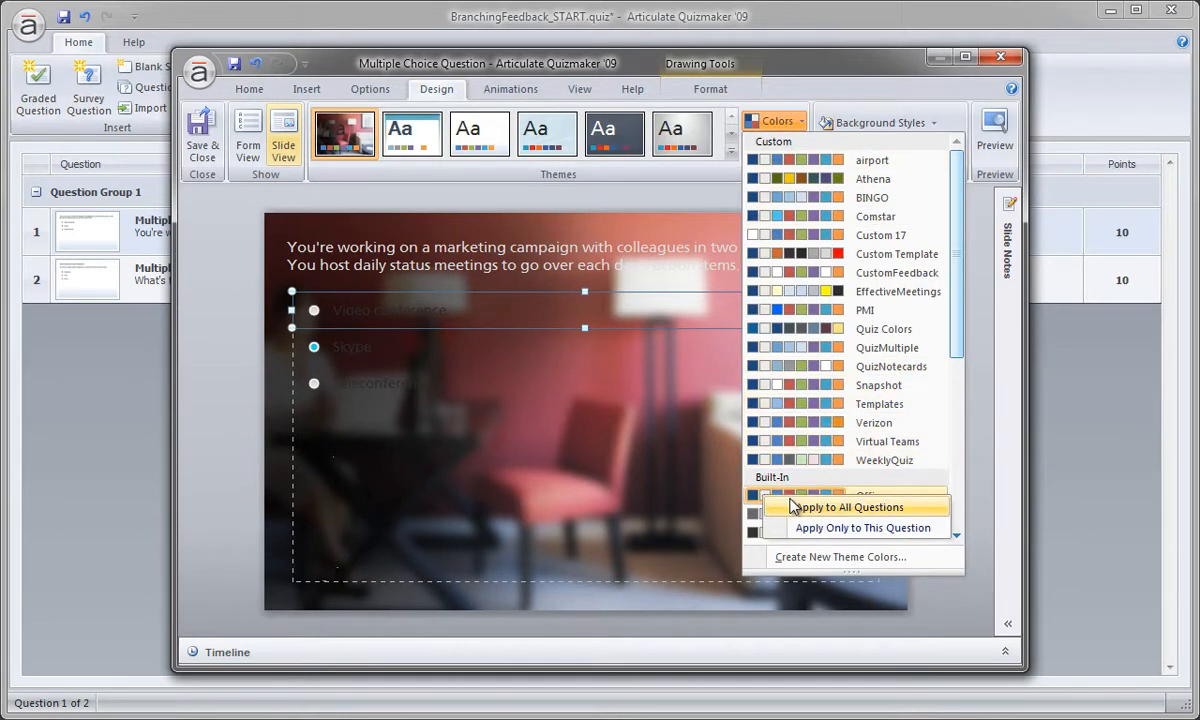
left_click(840, 556)
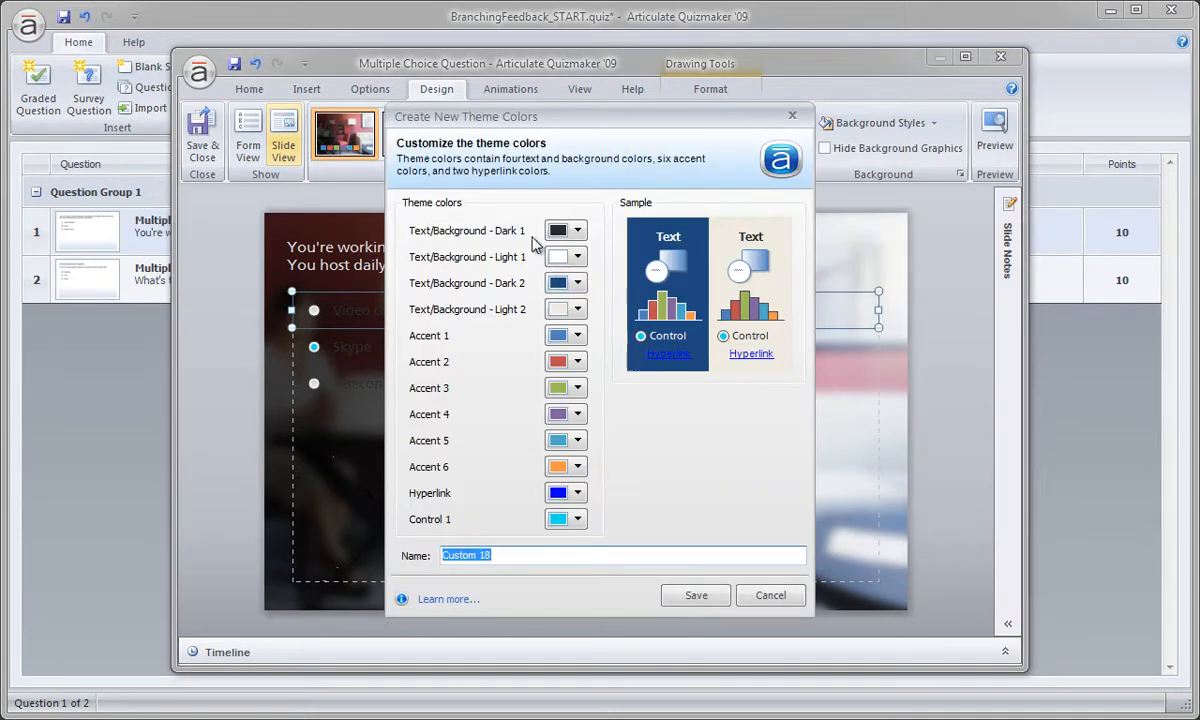
mouse_move(565, 230)
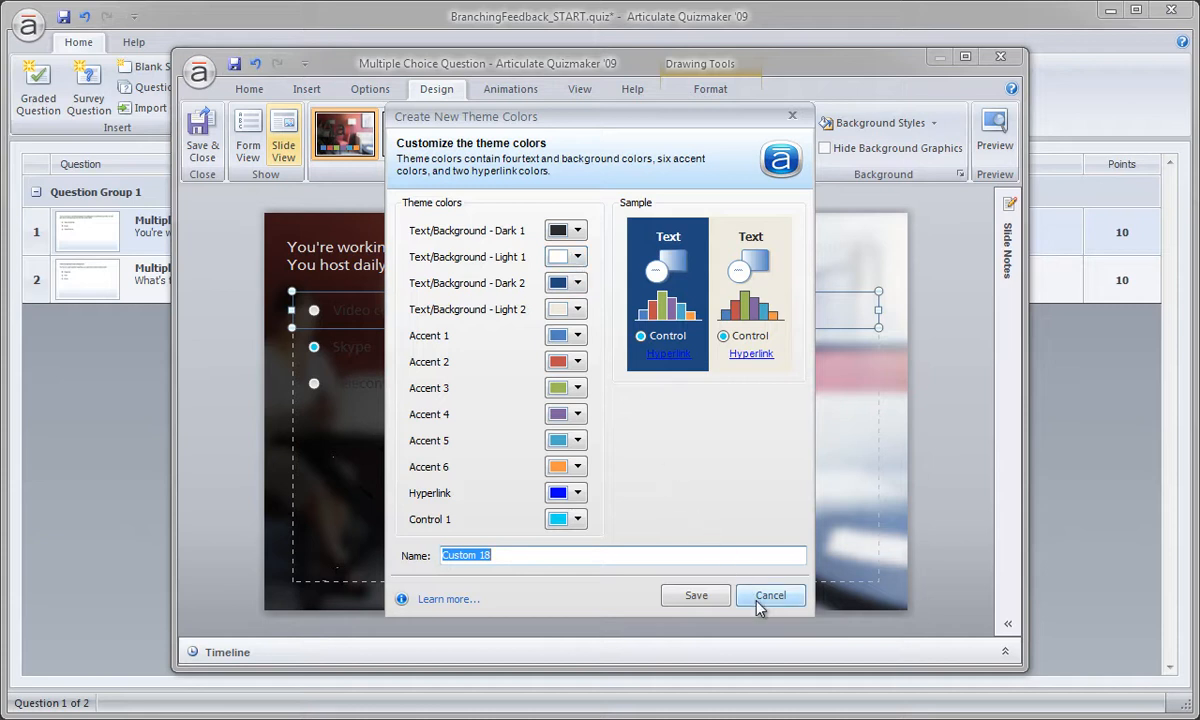
left_click(770, 595)
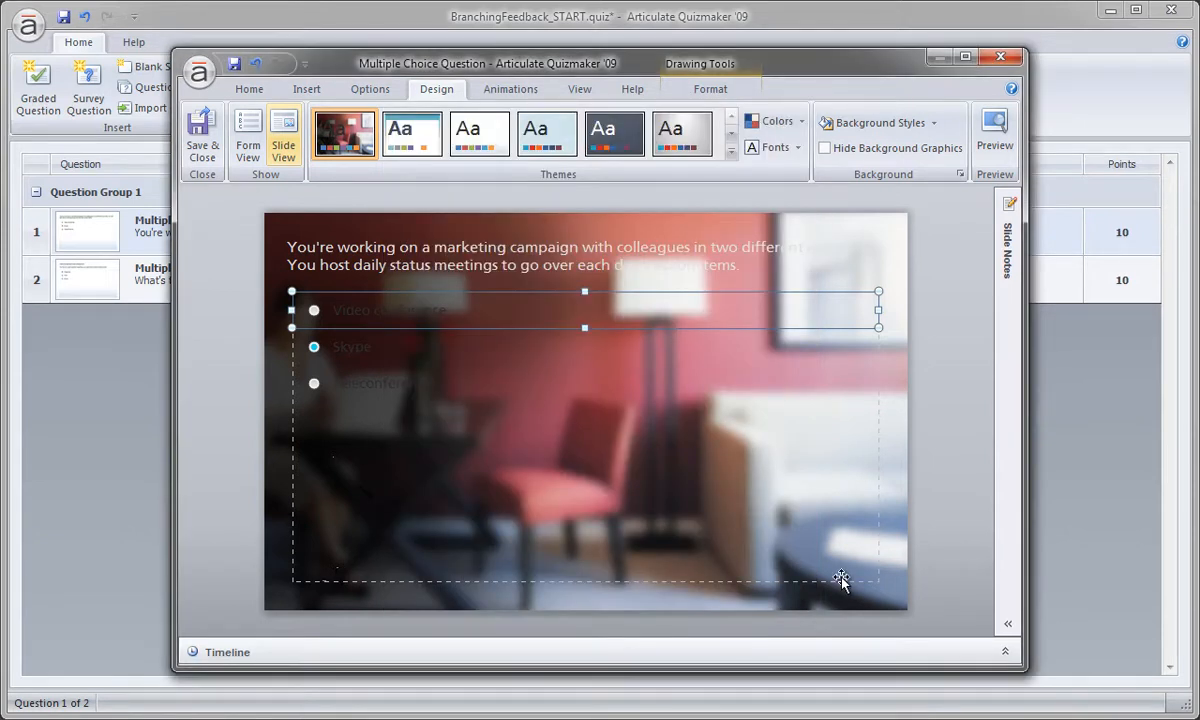
mouse_move(838, 580)
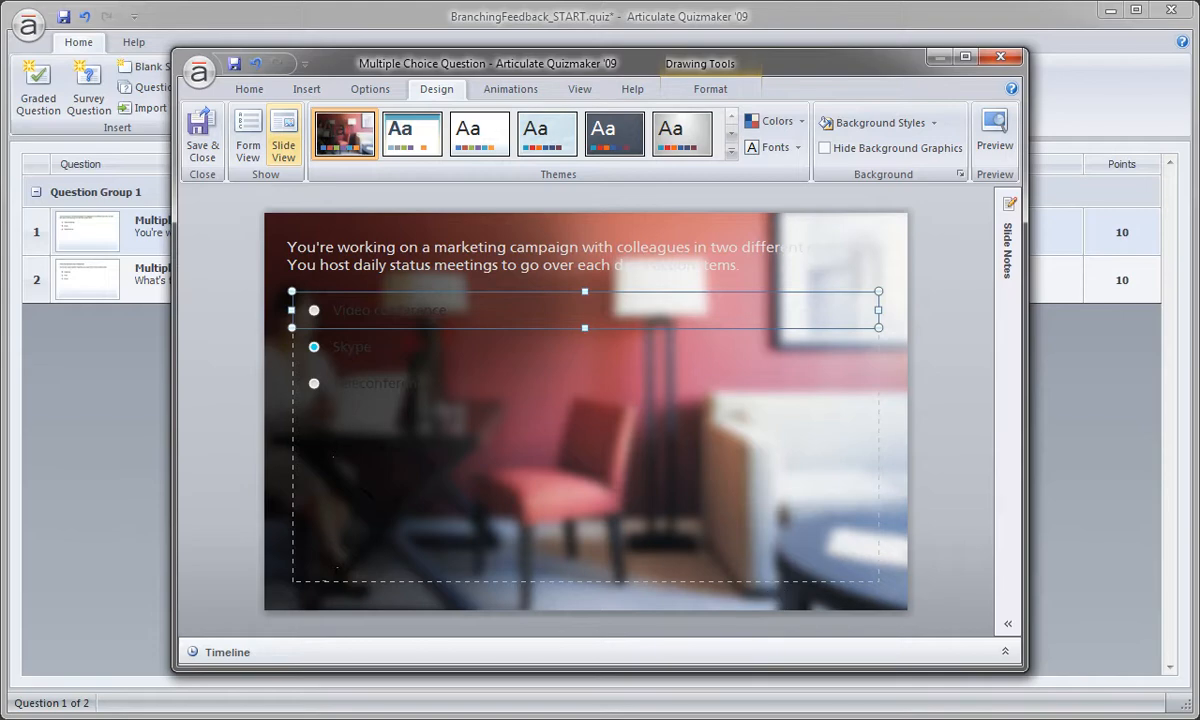